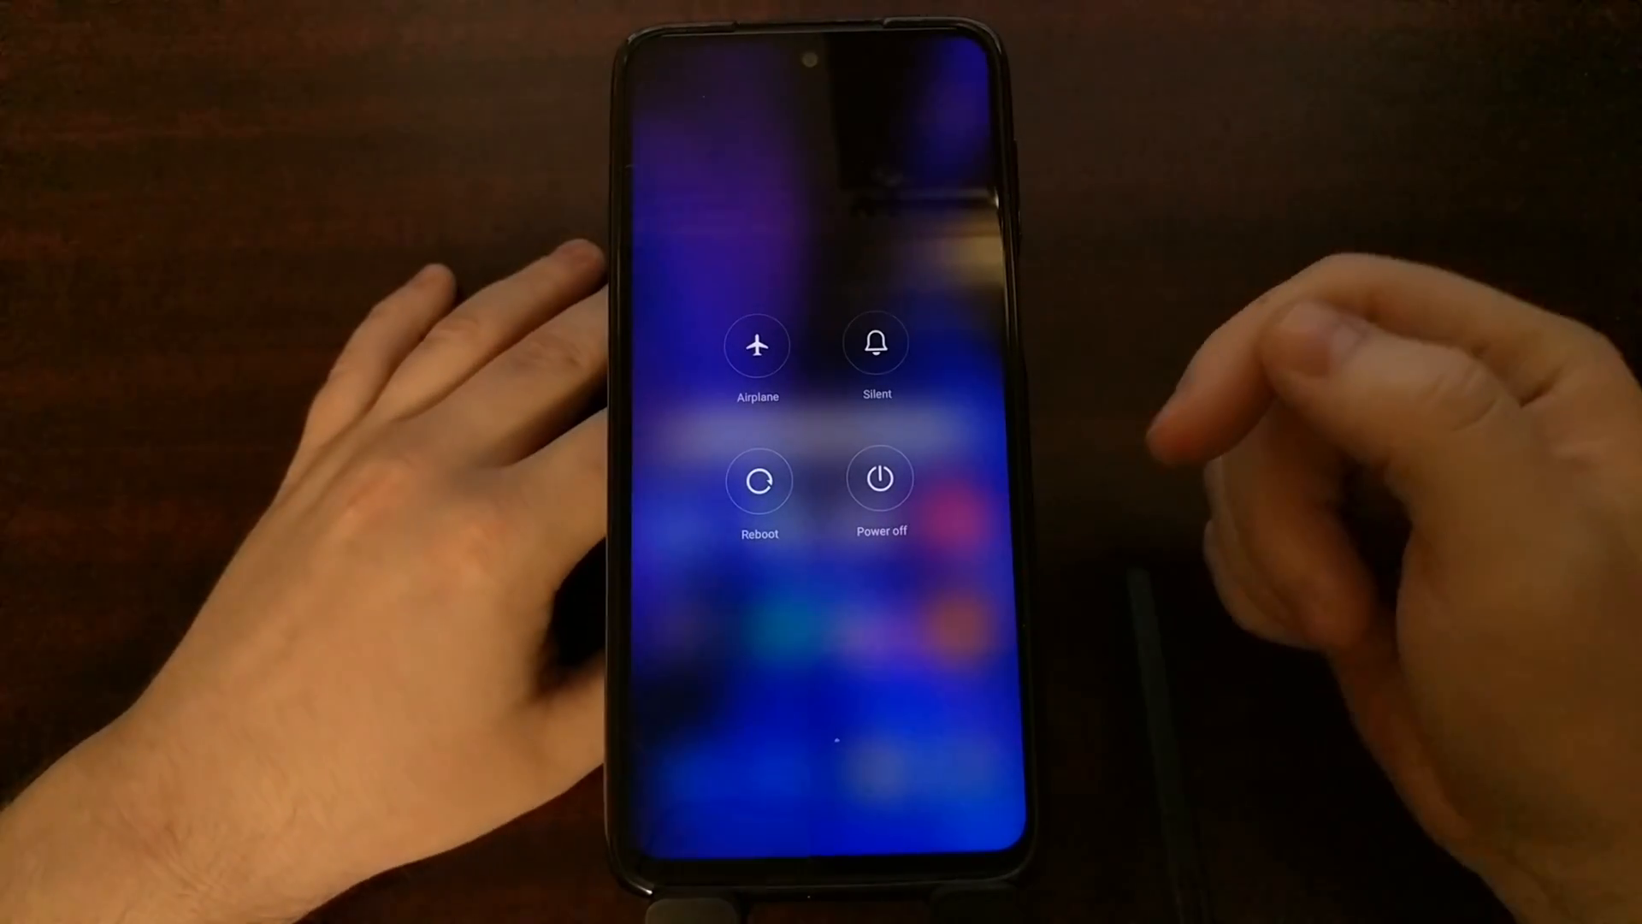
left_click(881, 479)
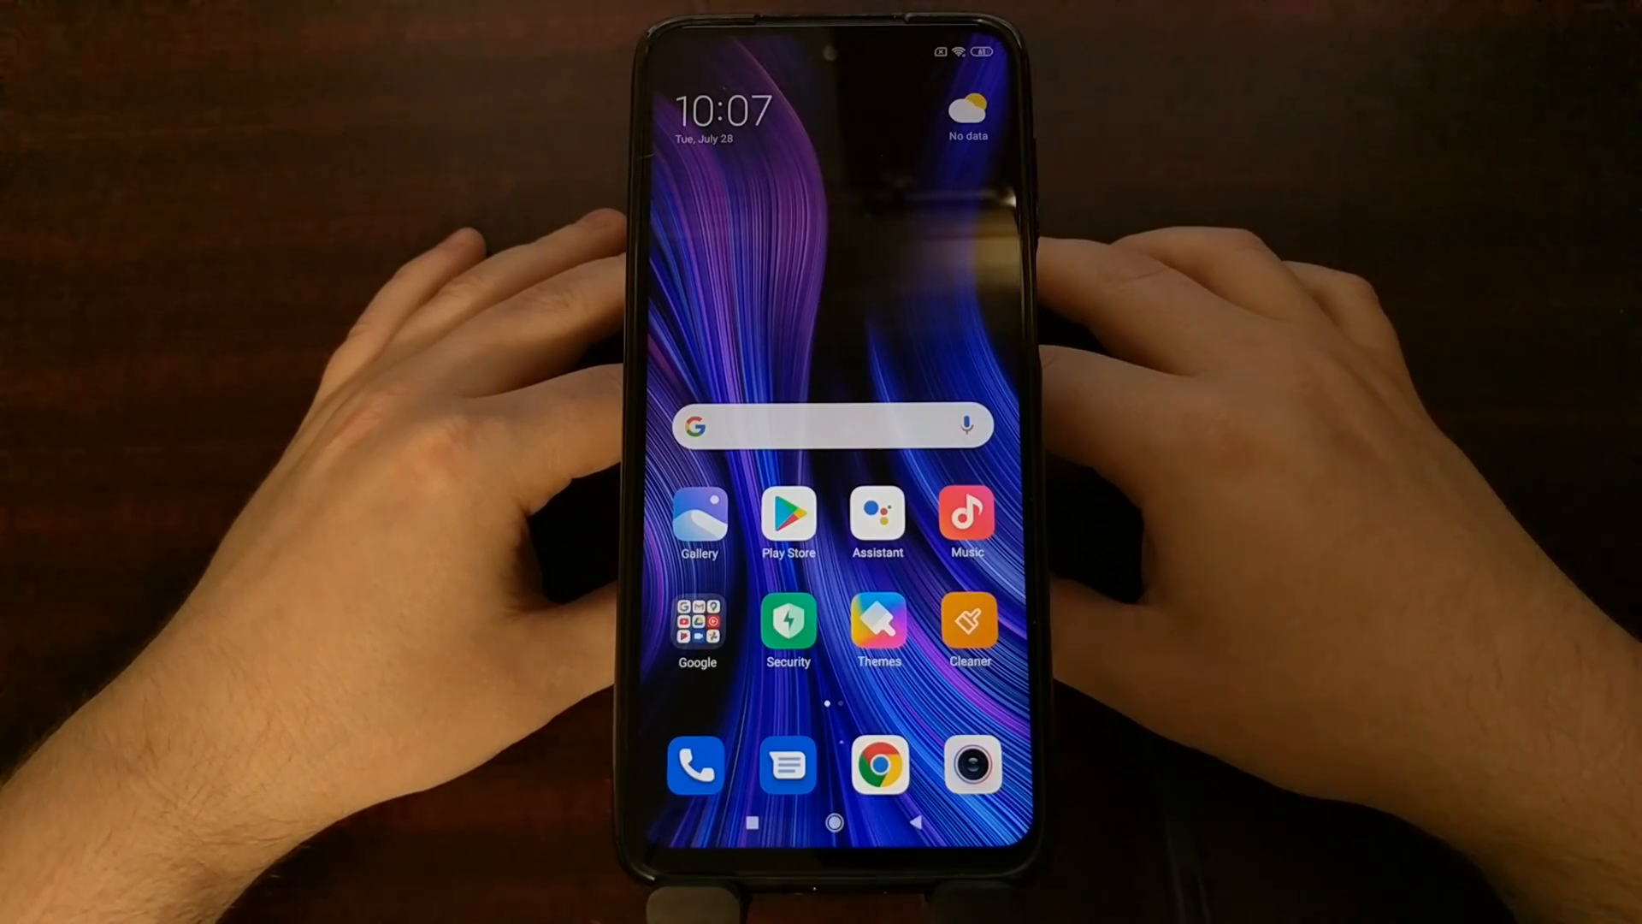
mouse_move(1256, 398)
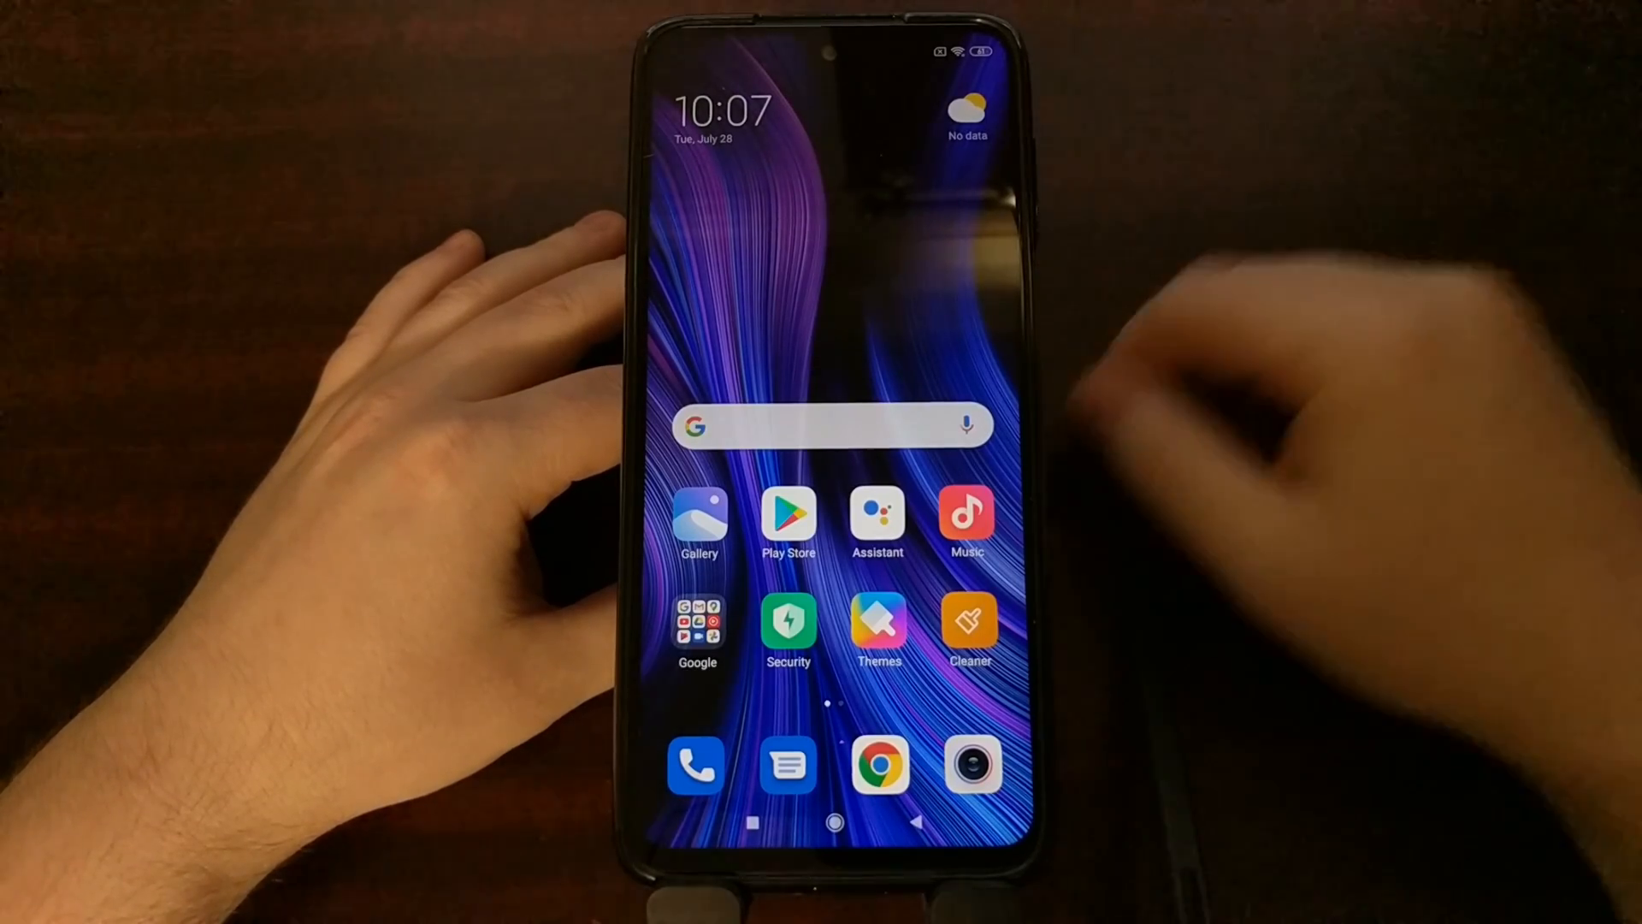